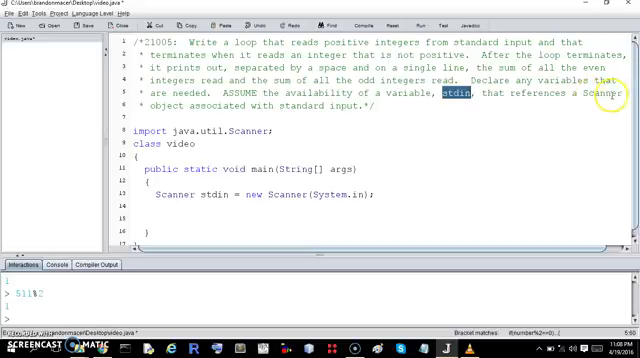
mouse_move(264, 124)
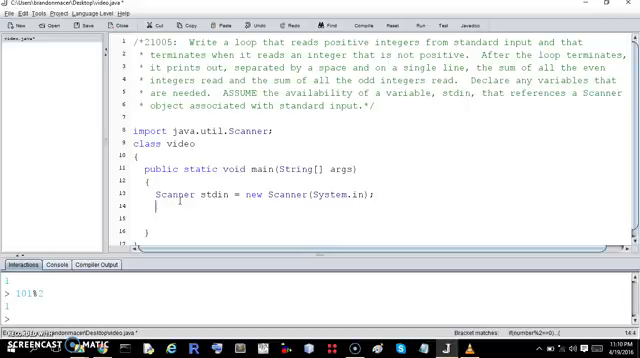
Declare int sumEven and int sumOdd initialised in main, then begin the int number declaration
text(int sumEven = 0;)
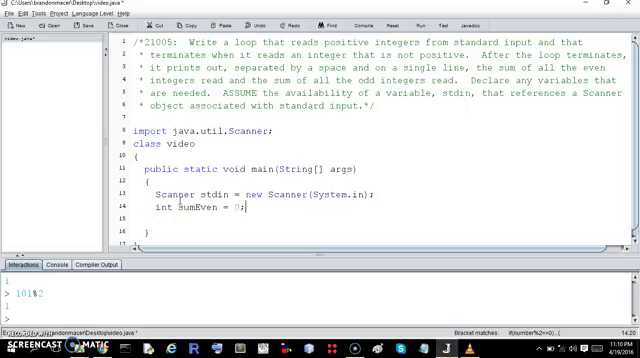
text(int)
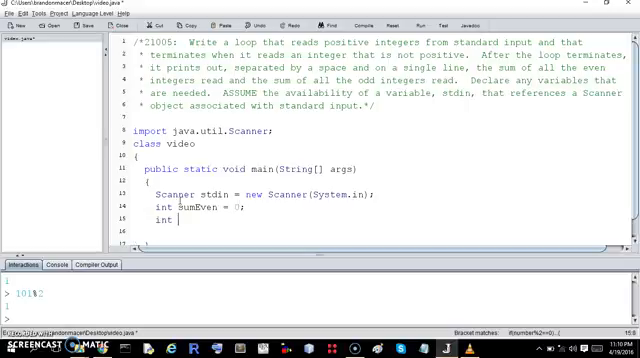
text(sumOdd)
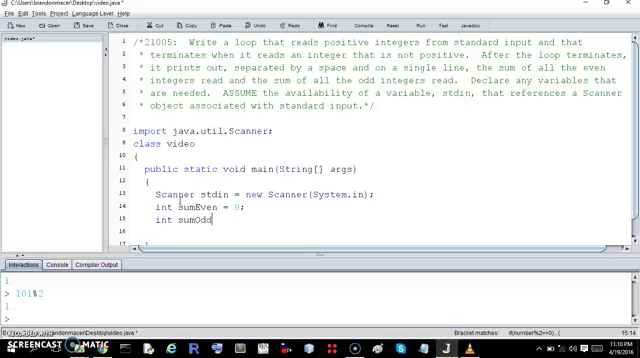
text(= -1;)
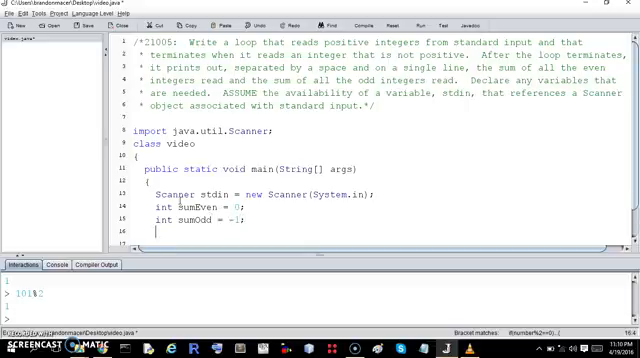
scroll(down, 3)
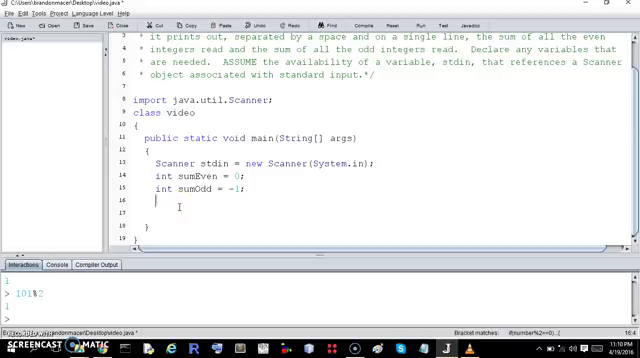
text(int)
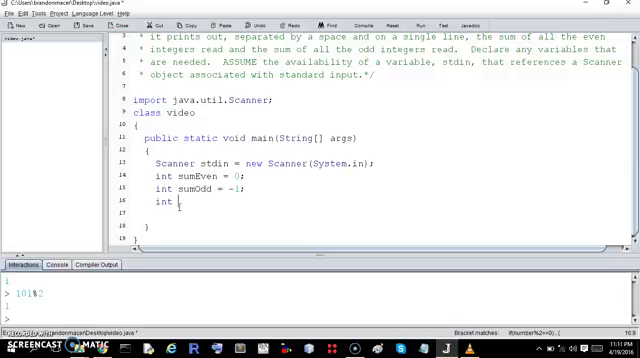
text(number = 1;)
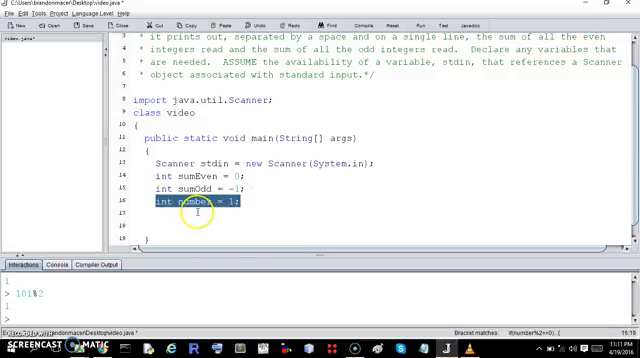
Write the while loop header that runs while number is not 0
text(whi)
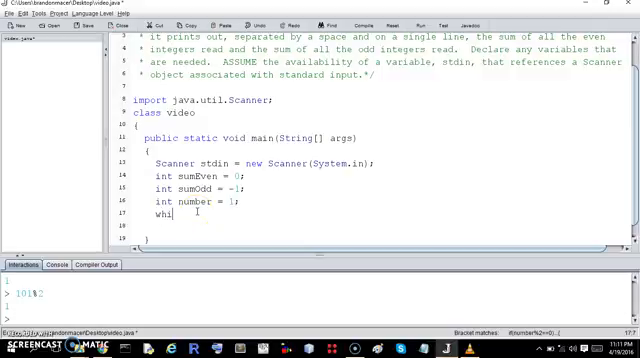
text(le ()
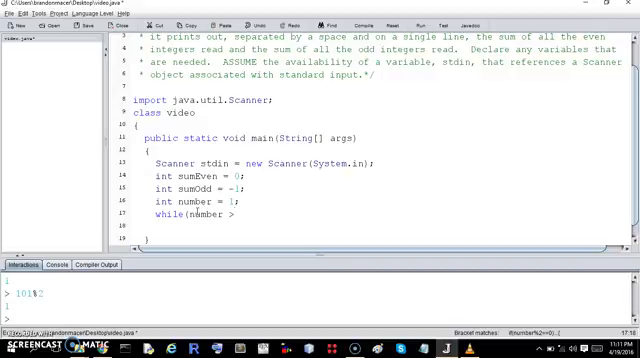
text(0))
text({)
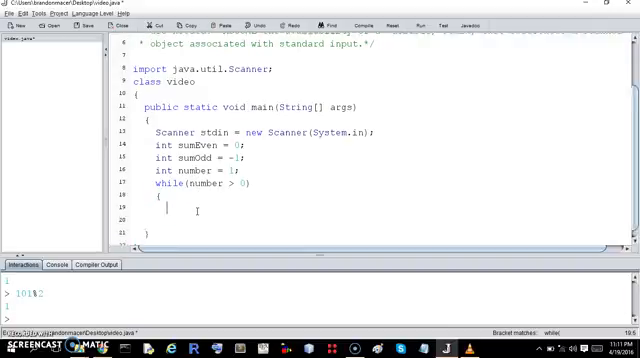
scroll(down, 3)
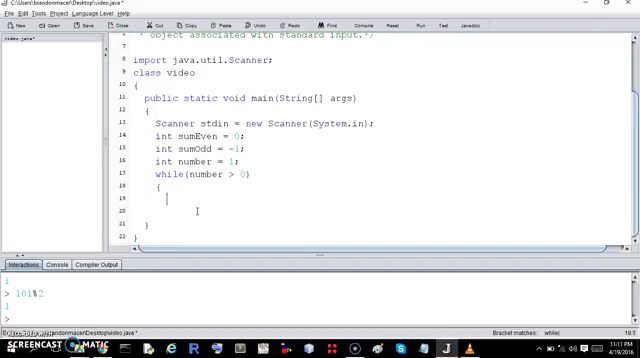
Add the condition if (number % 2 == 0) opening the even branch inside the loop
text(if ()
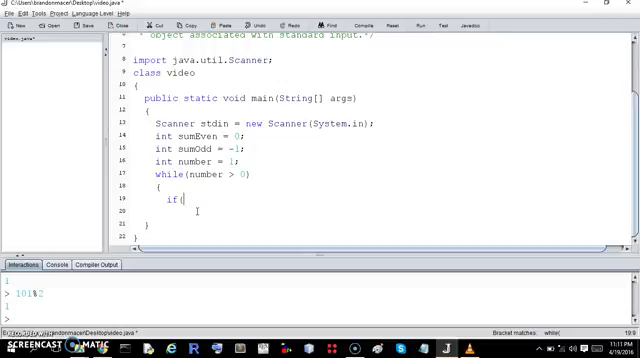
text(n)
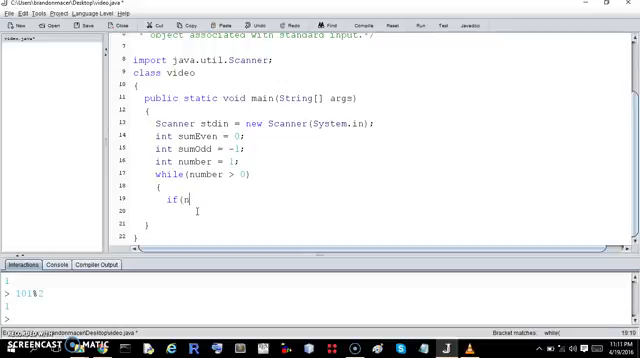
text(umber)
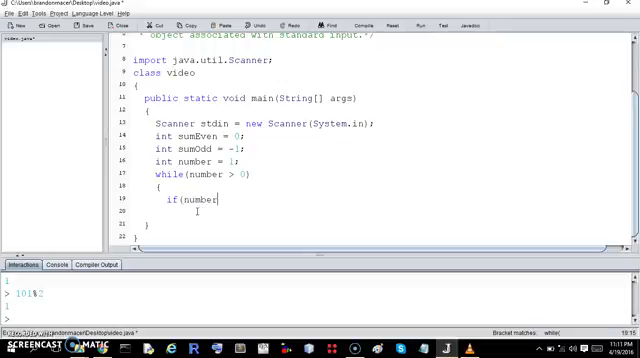
text(%2=)
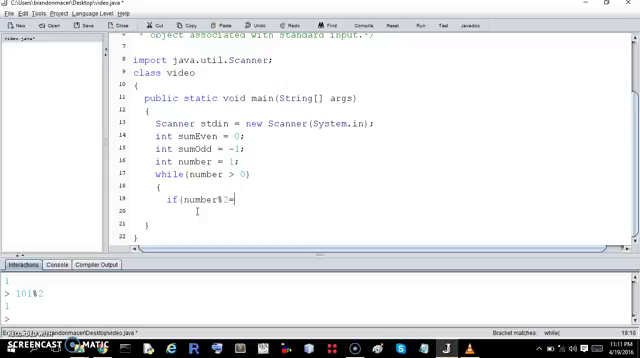
text(=)
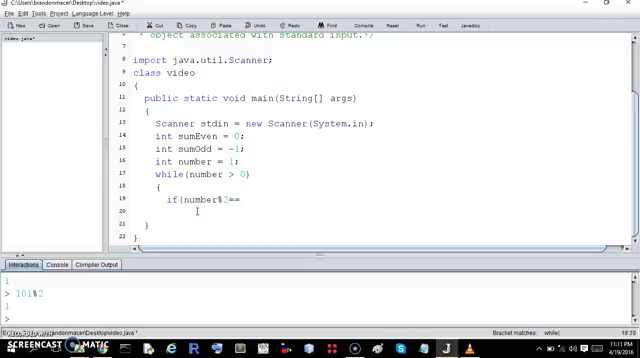
text(0))
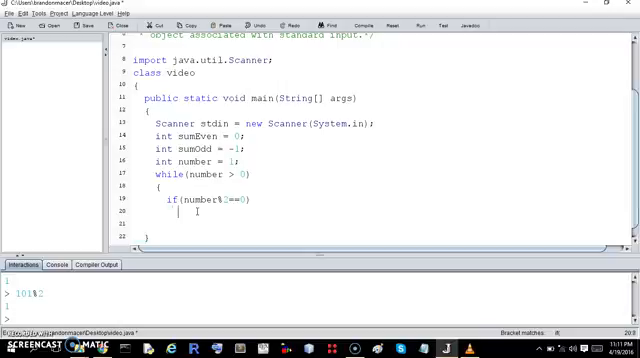
text({)
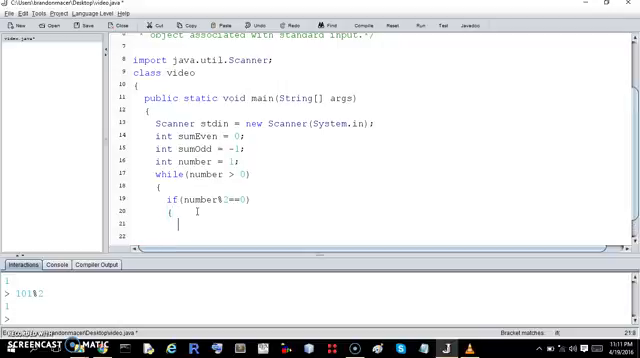
Write sumEven += number; in the even branch, correcting the accumulator name
text(number +=)
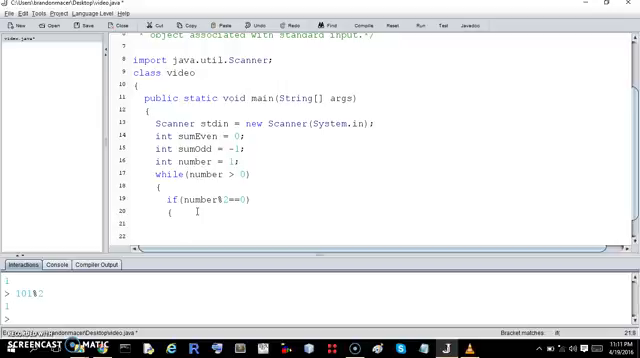
text(sumEven +=)
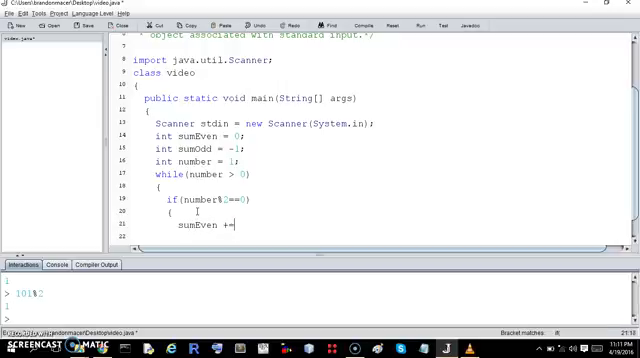
text(n)
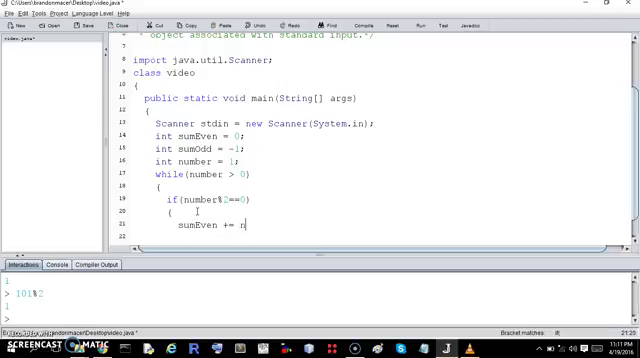
text(umber;  sum)
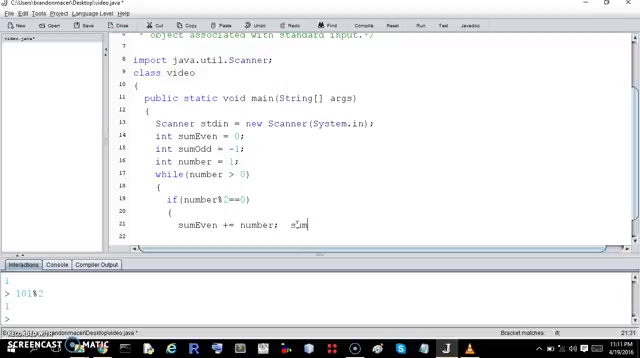
text(Even = sumE)
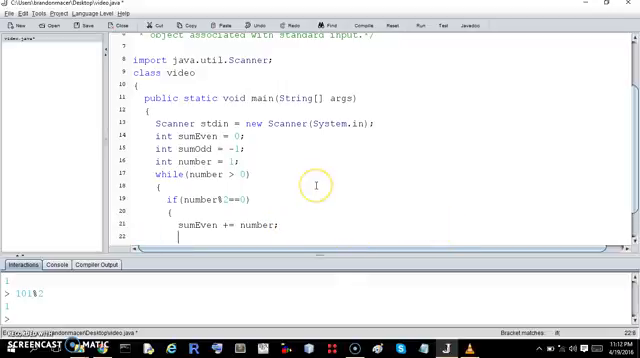
scroll(down, 3)
text(} else {)
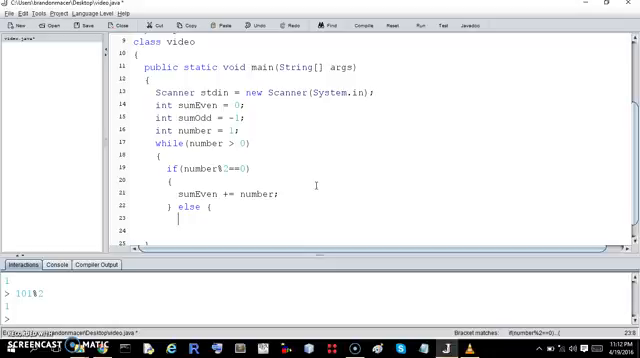
Write sumOdd += number; in the else branch and check the sumOdd name and start value
text(sumOdd +=)
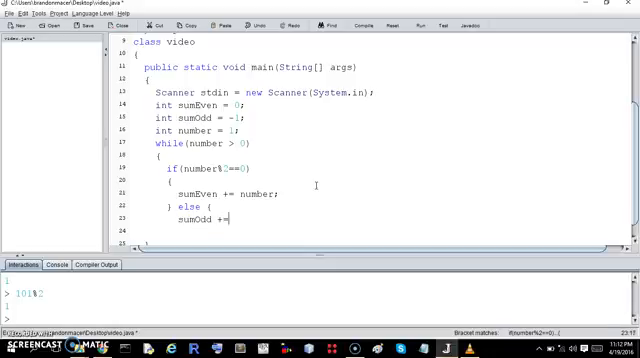
text(number;)
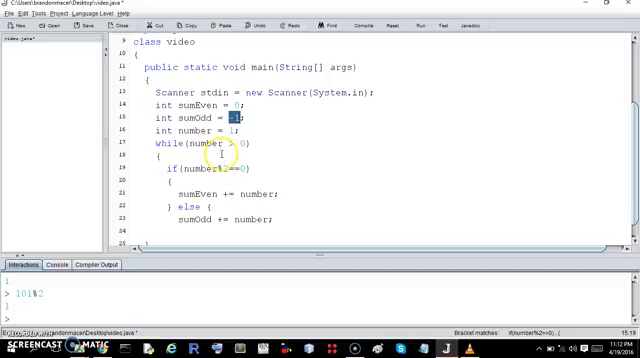
double_click(180, 132)
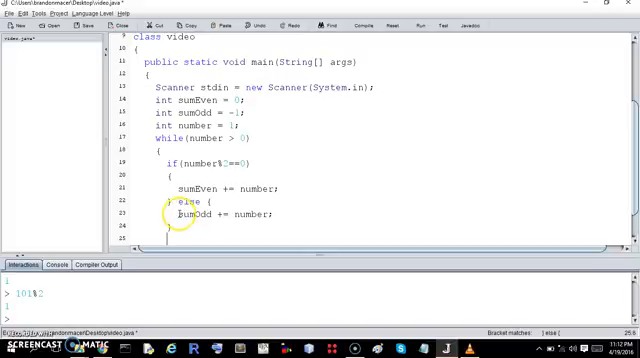
double_click(176, 216)
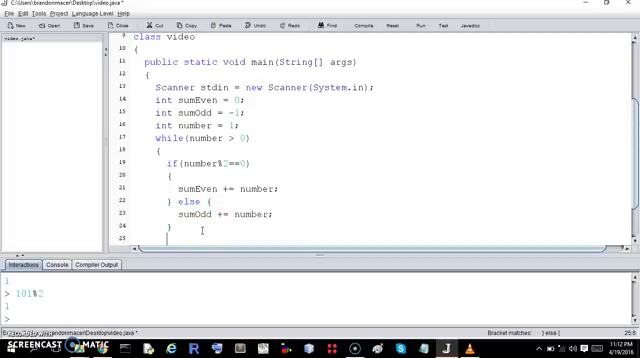
End the loop body with number = stdin.nextInt(); and review the code above
text(number =)
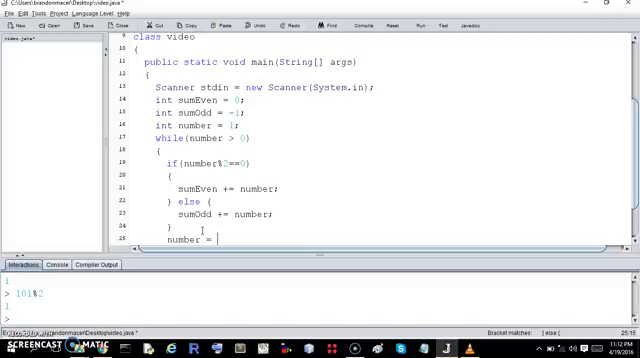
text(n)
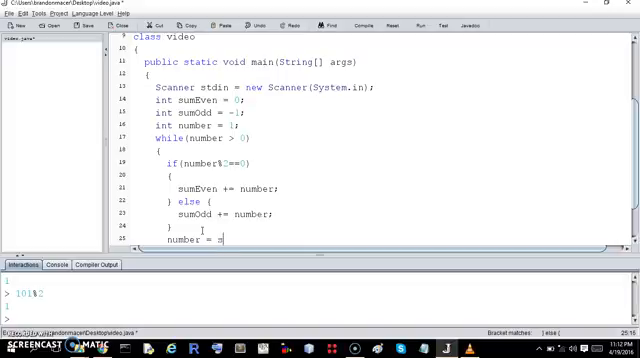
text(stdin.ne)
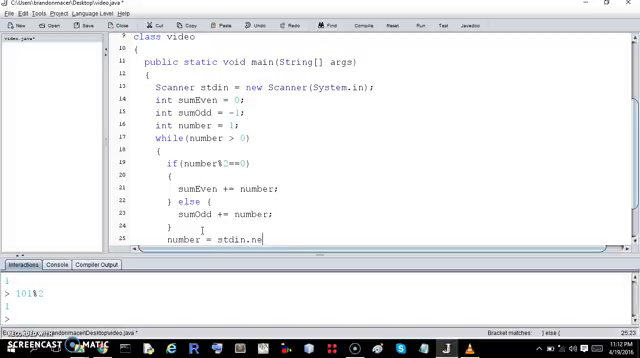
text(xtI)
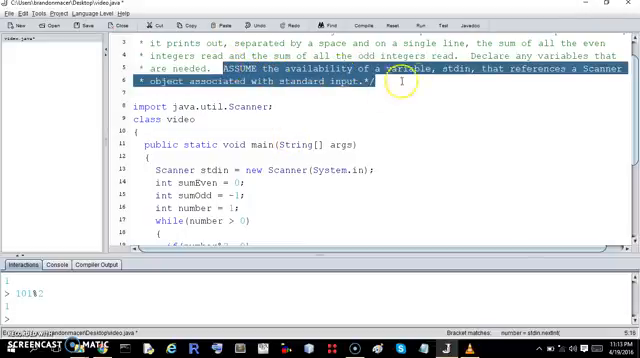
scroll(down, 3)
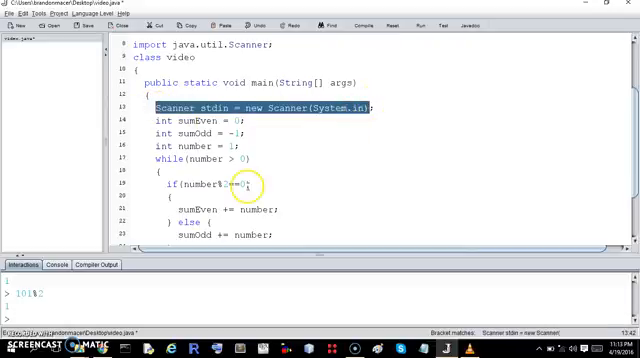
scroll(down, 3)
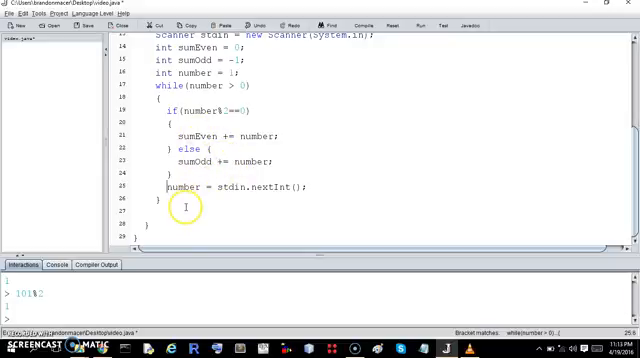
Add System.out.println(sumEven + " " + sumOdd); after the loop and run the program
text(Sy=)
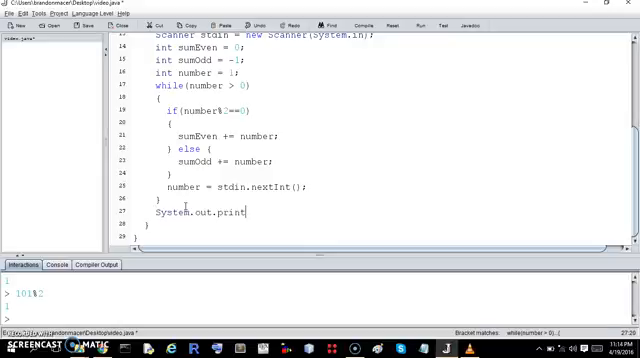
text(ln()
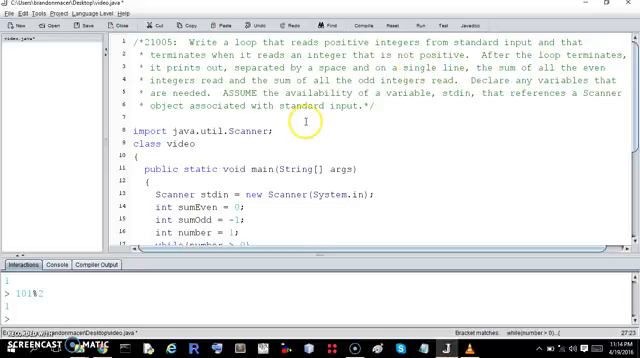
scroll(down, 3)
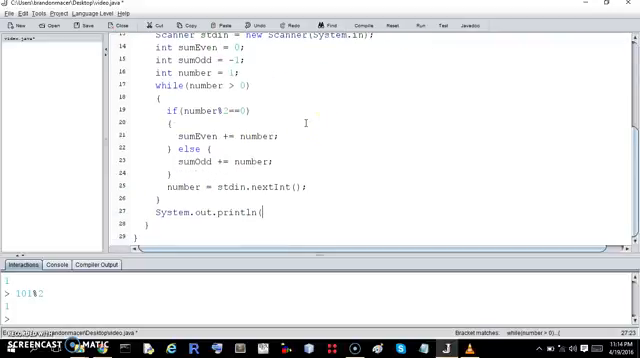
text(sumEven + ")
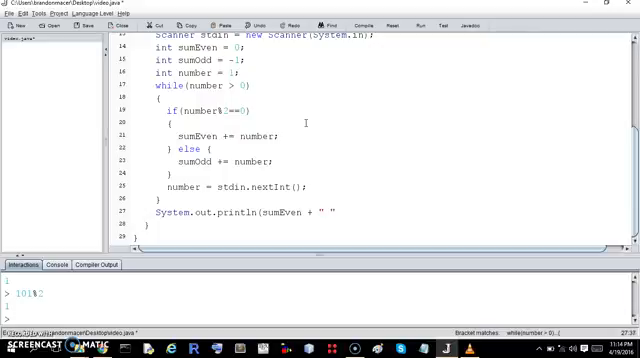
text(+ sumOdd);)
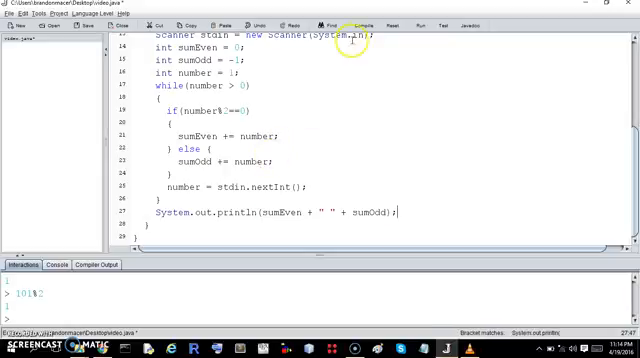
click(354, 26)
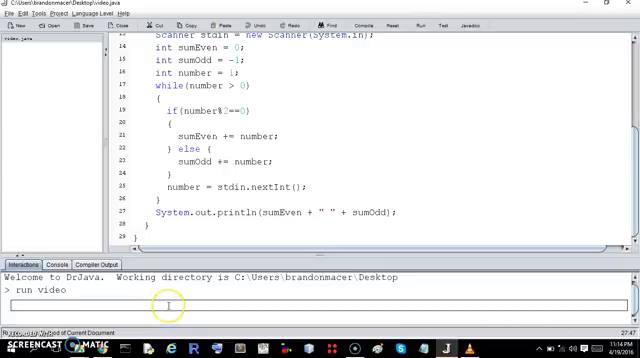
Enter 2 as the first input number in the Interactions pane
text(2)
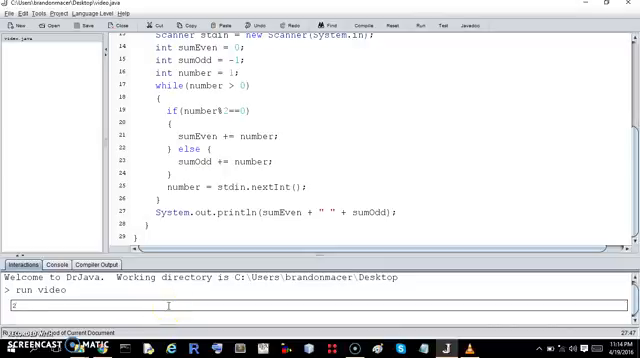